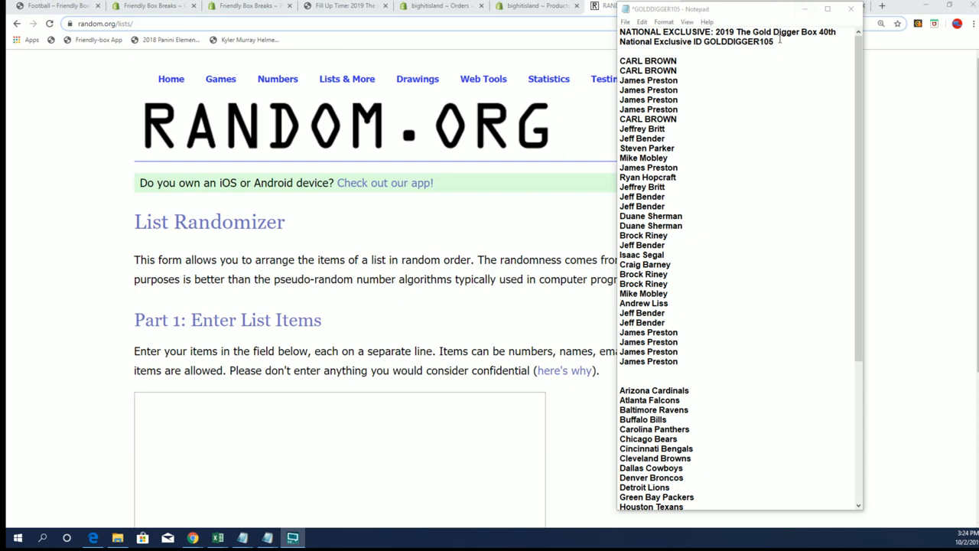
Step: Review the shuffled owner-name results and run the randomizer again with Again!
double_click(737, 41)
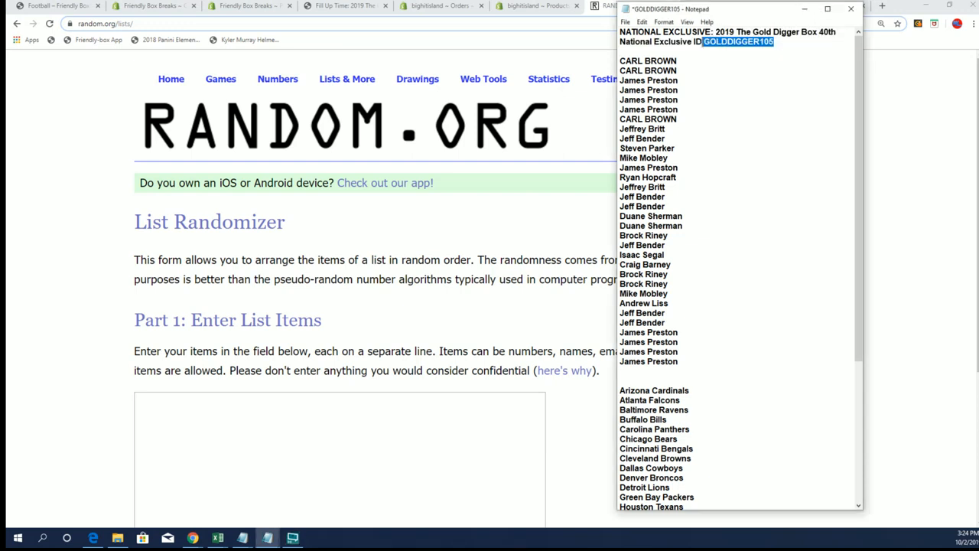
scroll("down", 3)
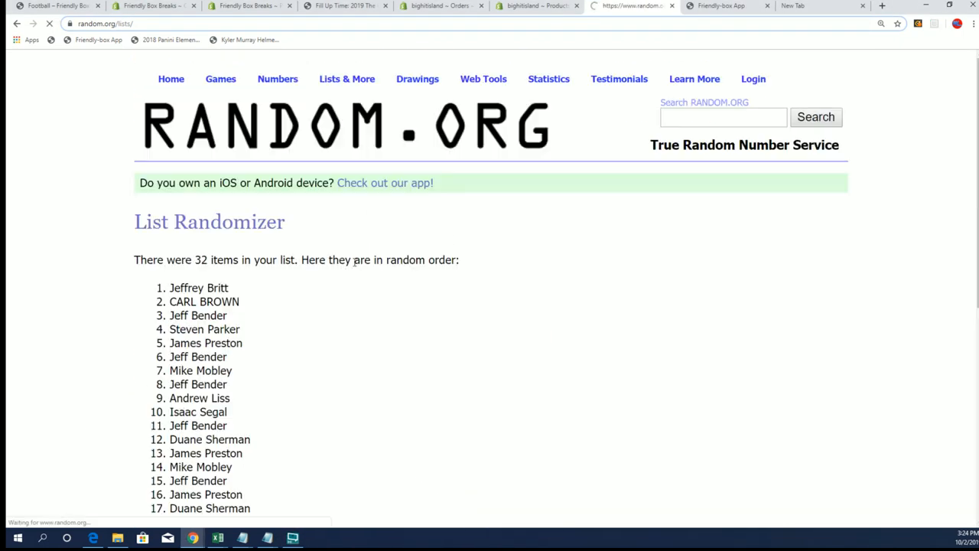
scroll("down", 3)
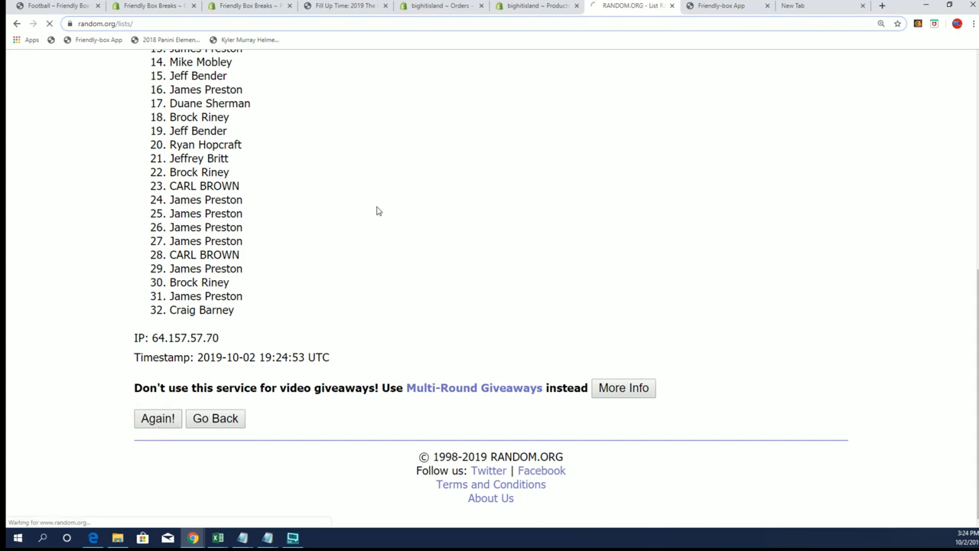
left_click(157, 417)
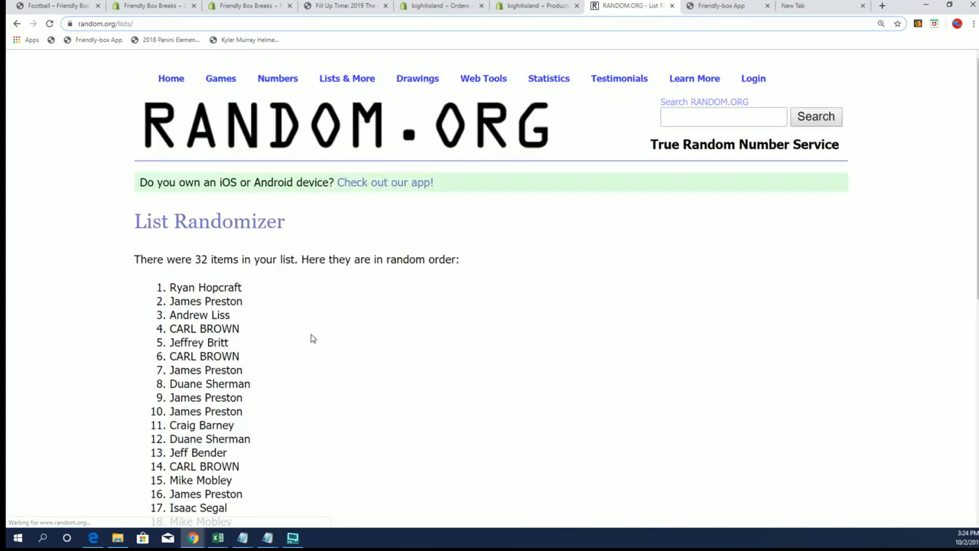
scroll("down", 3)
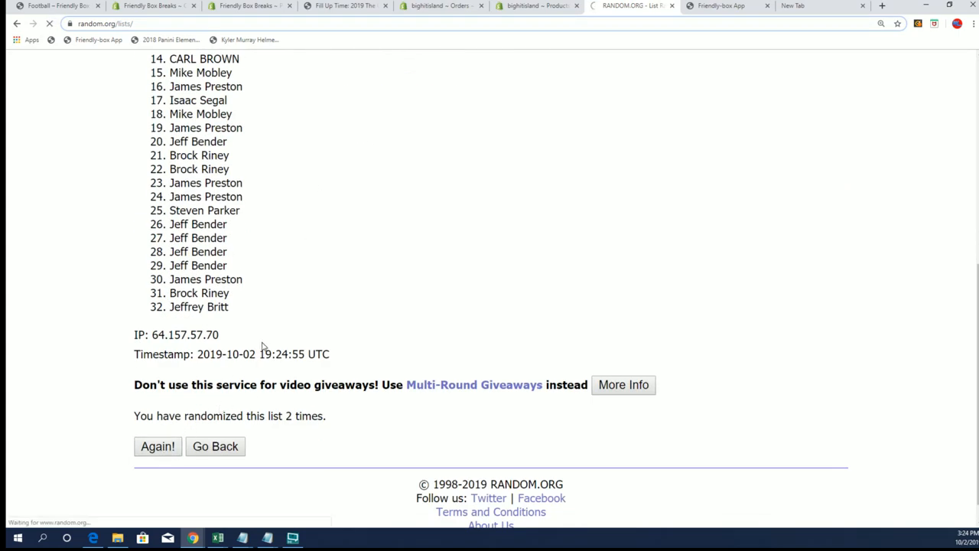
scroll("down", 3)
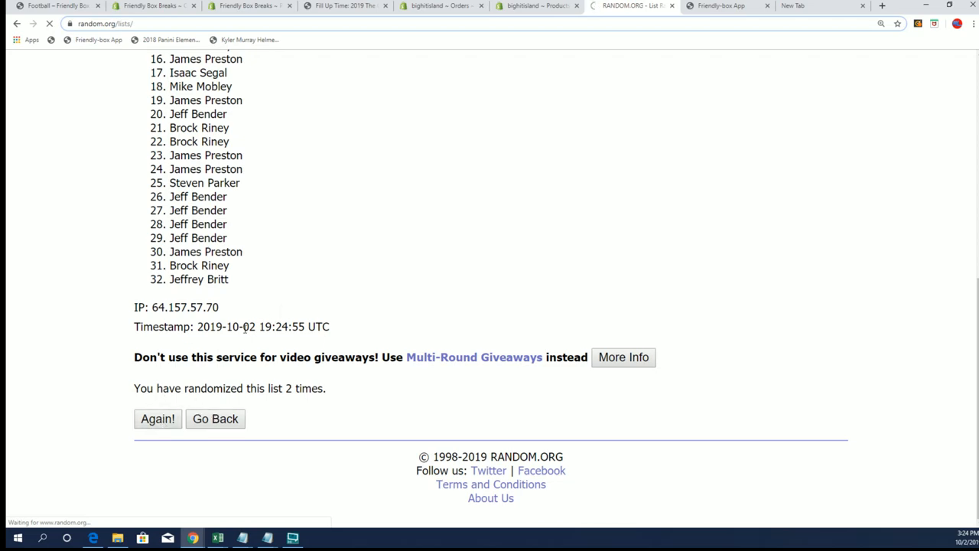
Step: Re-randomize the owner list three more times, reaching six randomizations
left_click(157, 419)
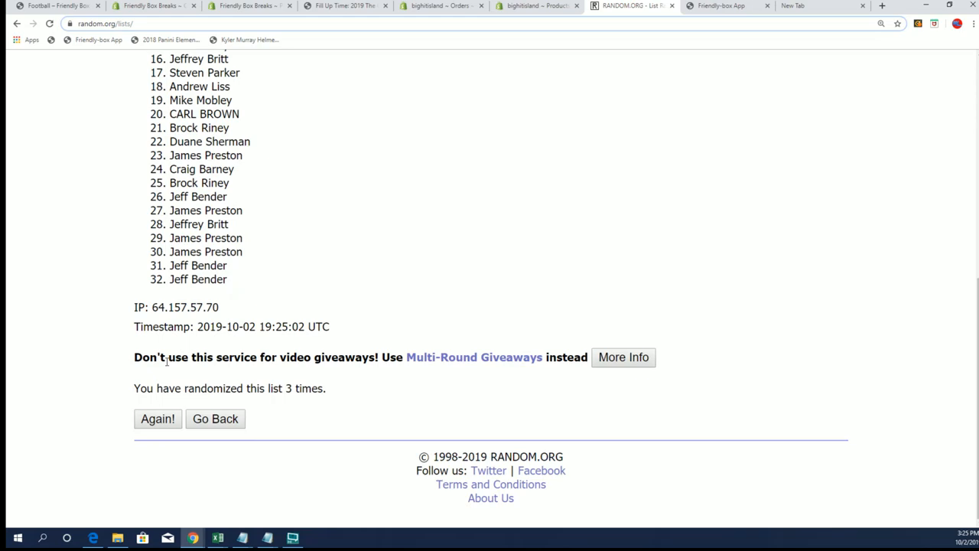
left_click(157, 419)
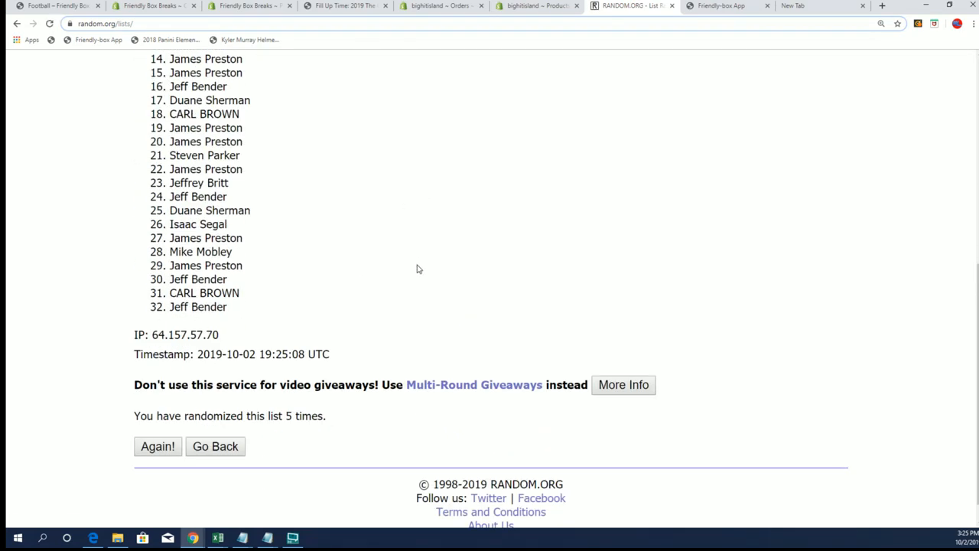
left_click(158, 447)
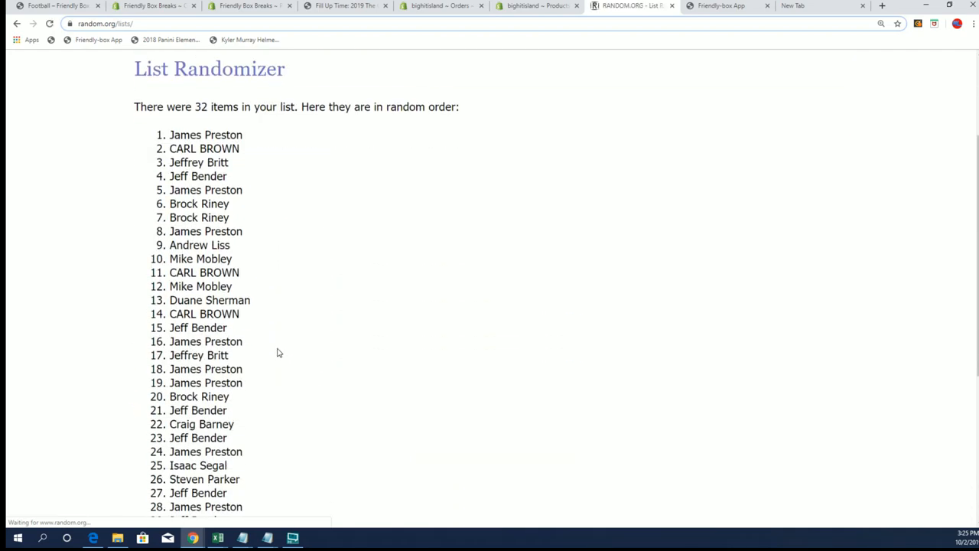
scroll("down", 3)
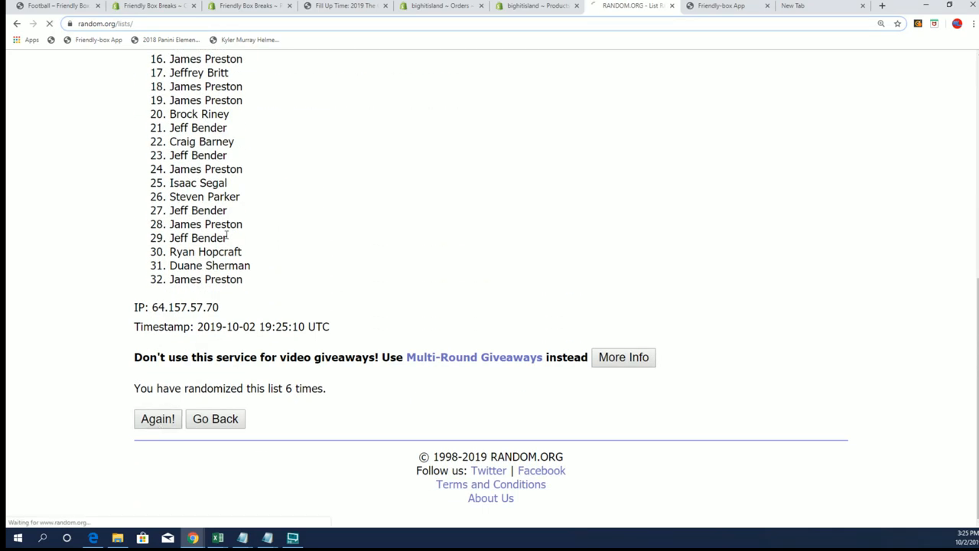
Step: Select and copy all 32 shuffled owner names, then bring up the Alpha NFL workbook
left_click(157, 420)
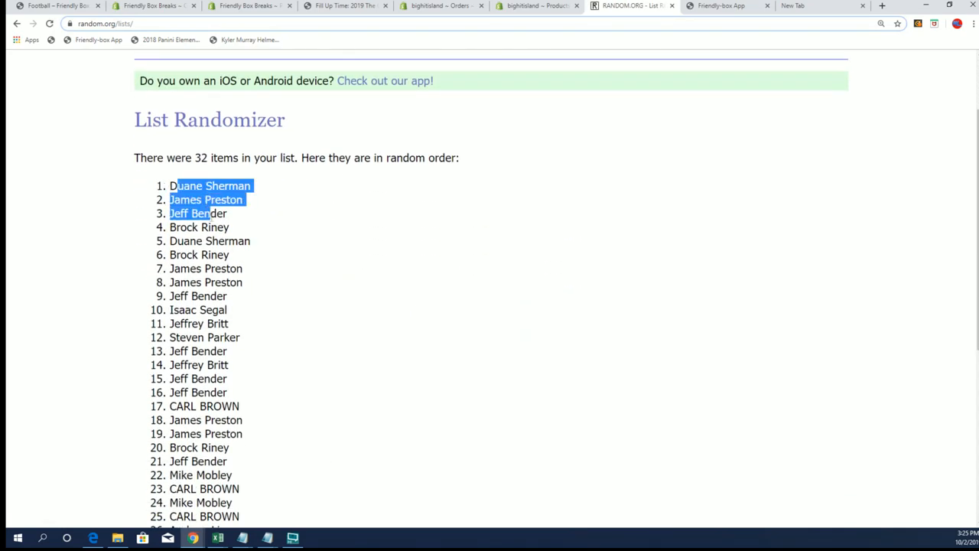
scroll("up", 3)
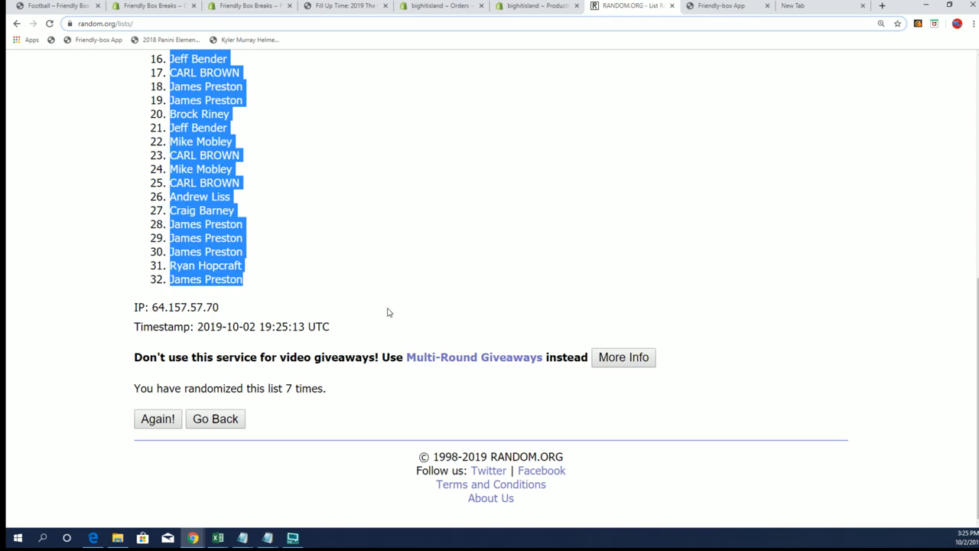
scroll("up", 3)
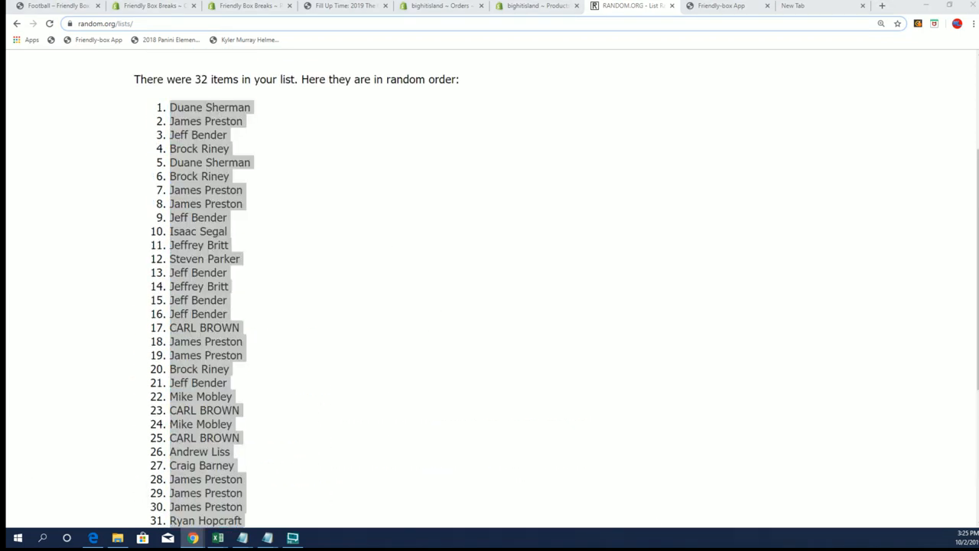
left_click(217, 538)
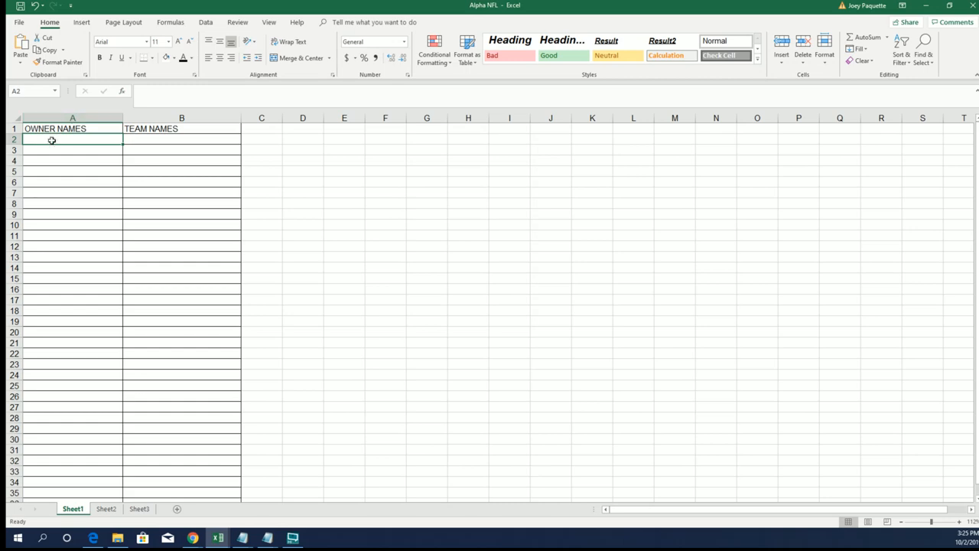
Step: Paste the 32 owner names under OWNER NAMES and move to the first cell under TEAM NAMES
key("ctrl+v")
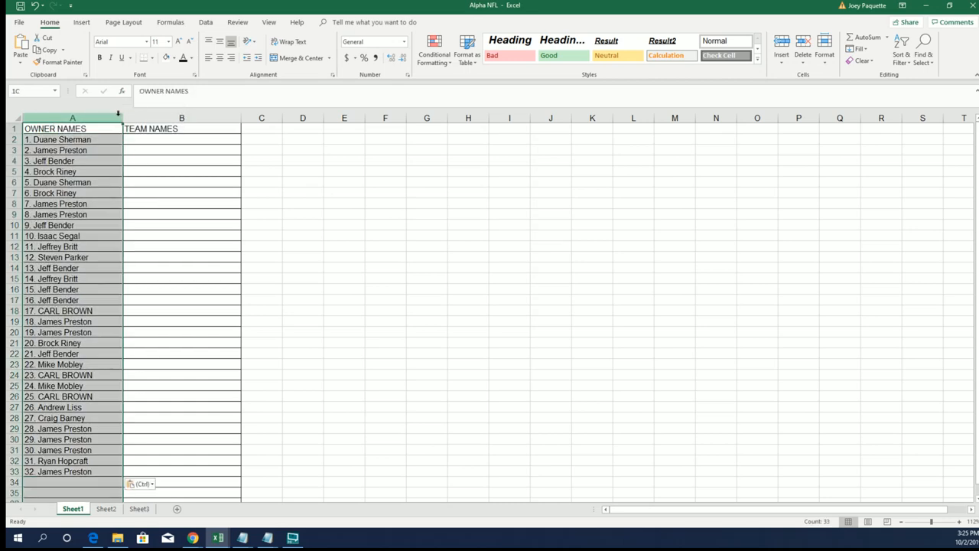
left_click(165, 139)
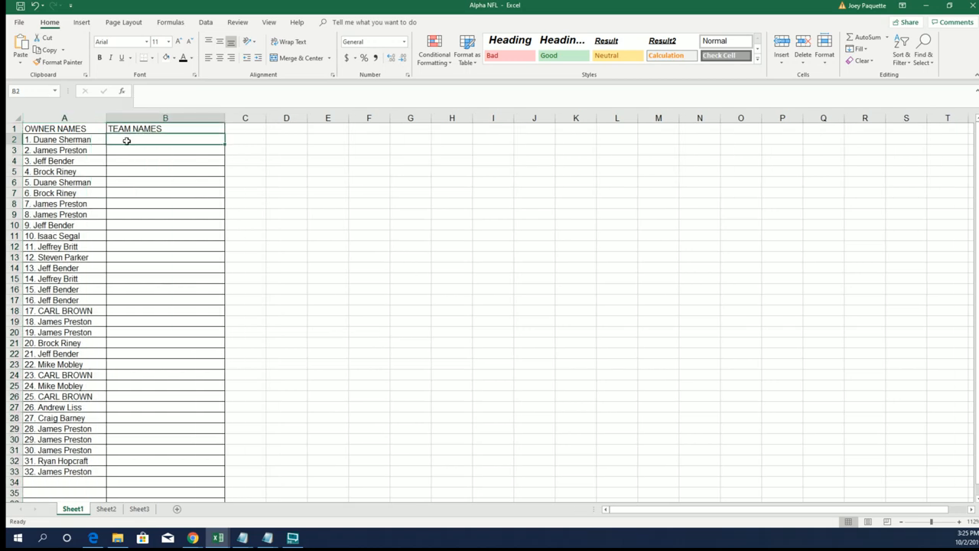
left_click(93, 538)
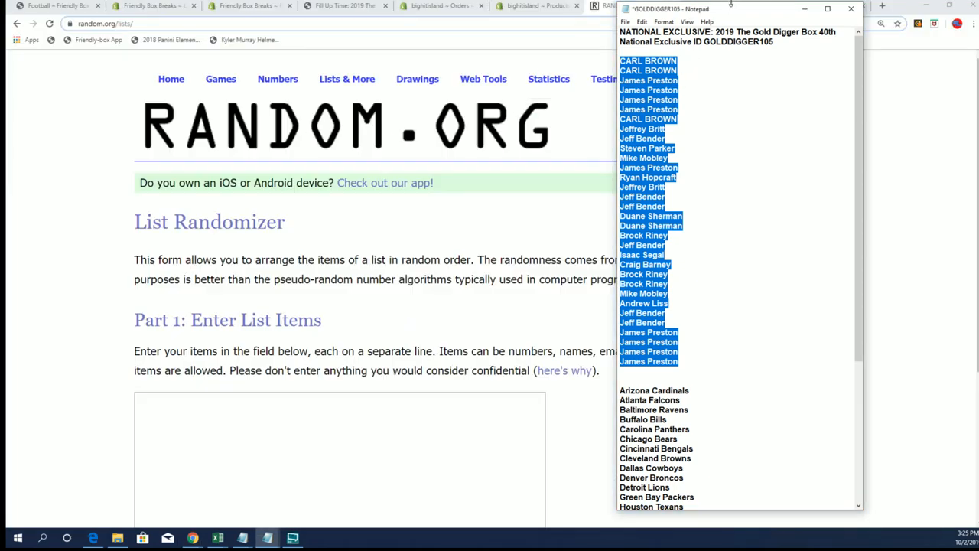
Step: Paste the 32 NFL team names from Notepad into the List Randomizer entry box
scroll("down", 3)
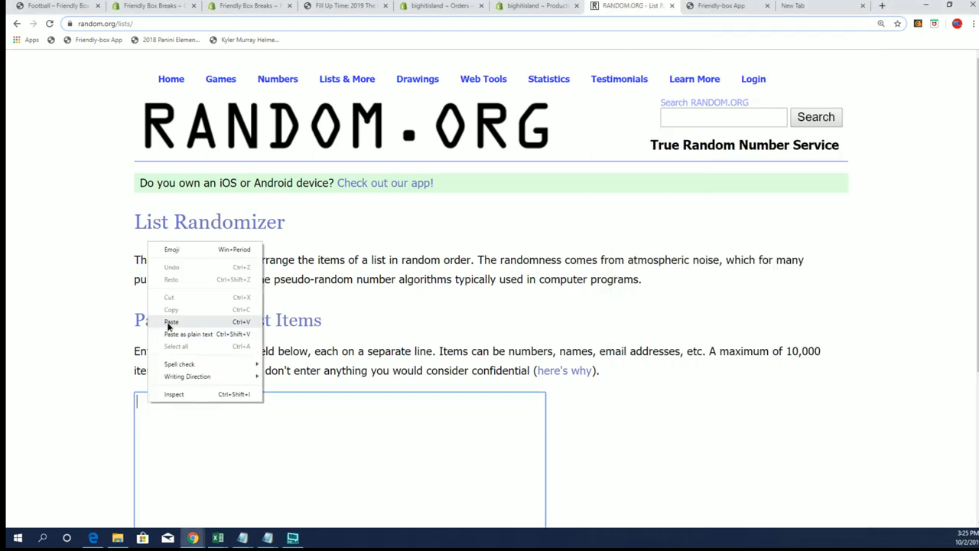
left_click(171, 321)
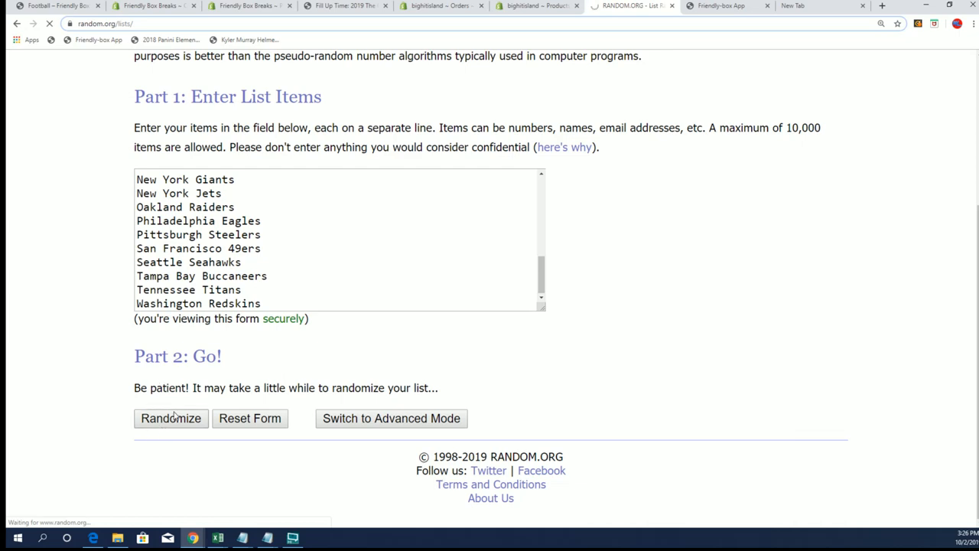
Step: Randomize the 32 team names and reshuffle them a few times with Again!
left_click(172, 417)
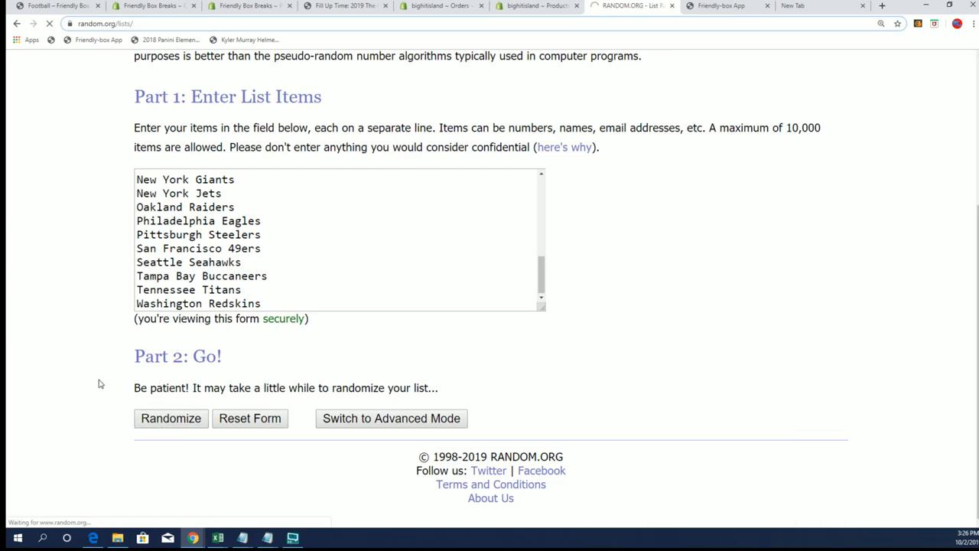
left_click(171, 418)
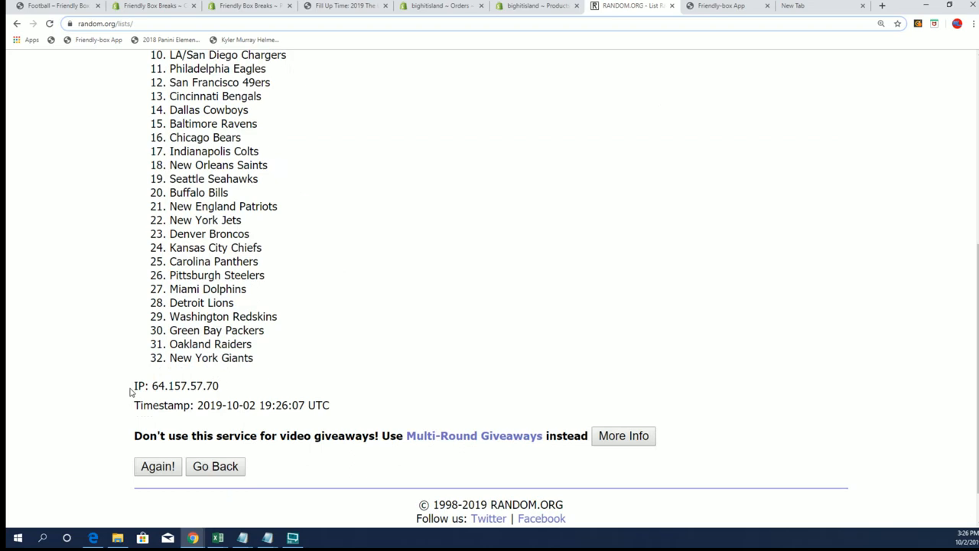
left_click(158, 465)
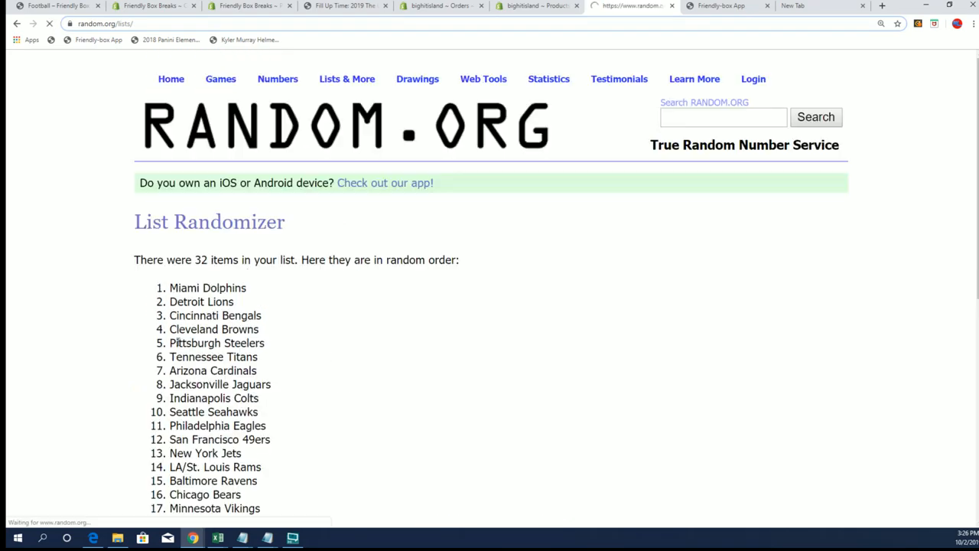
scroll("down", 3)
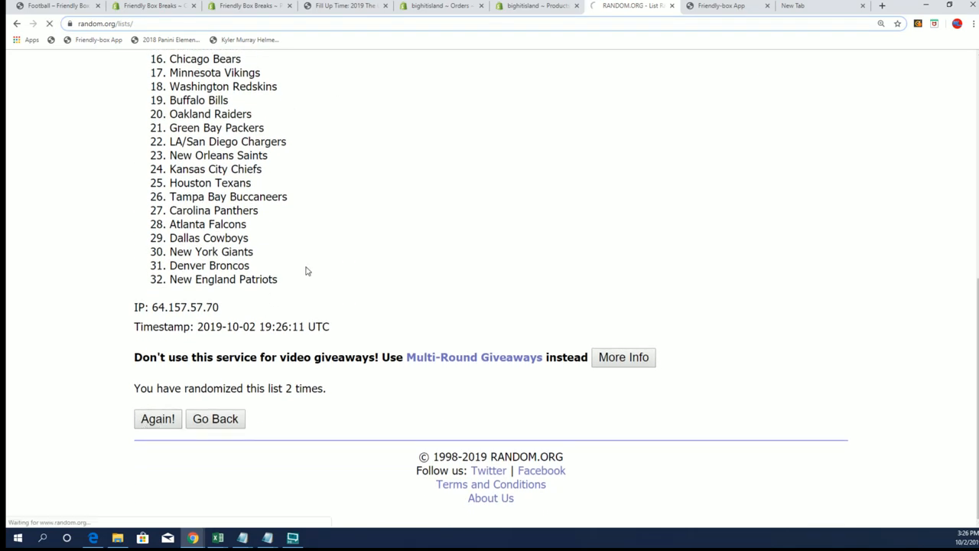
left_click(158, 419)
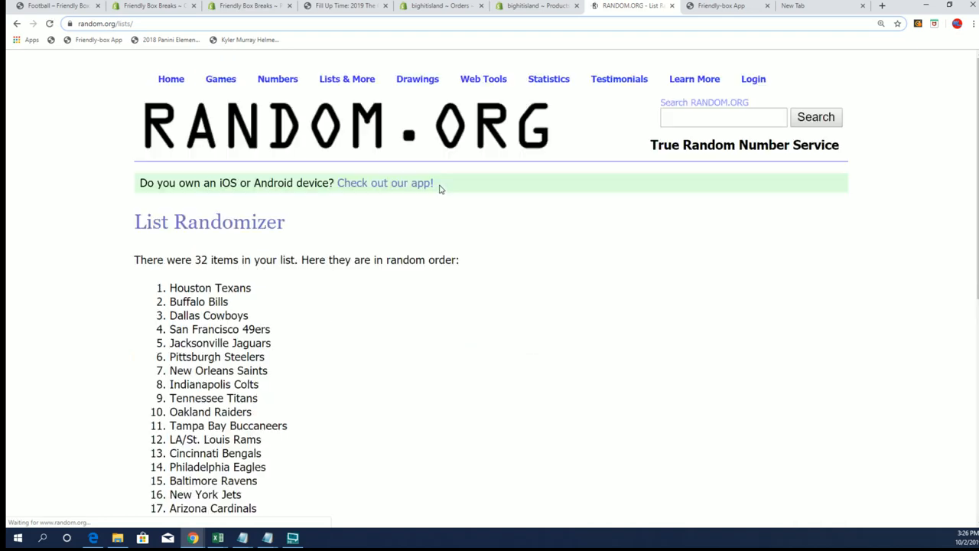
scroll("down", 3)
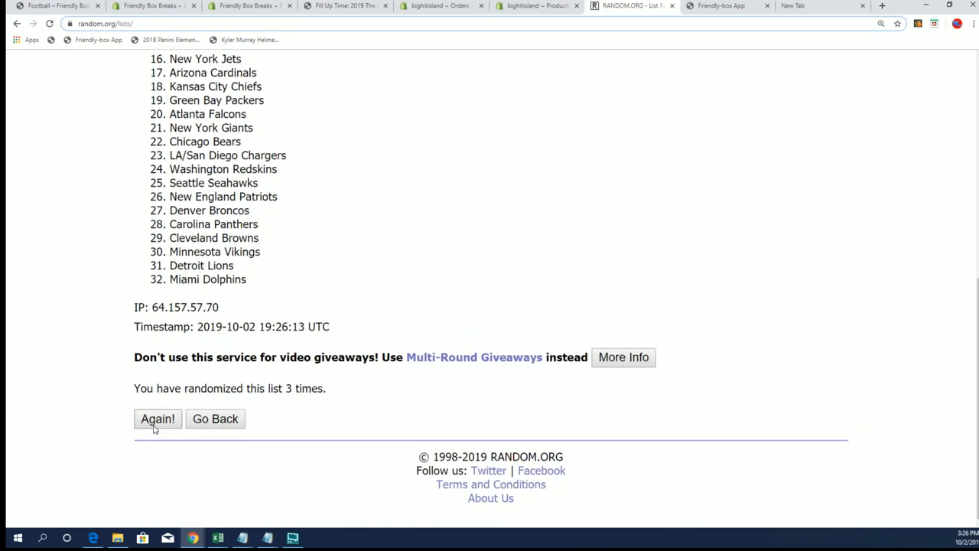
Step: Keep reshuffling the team list five more times to reach a fresh final order
left_click(157, 420)
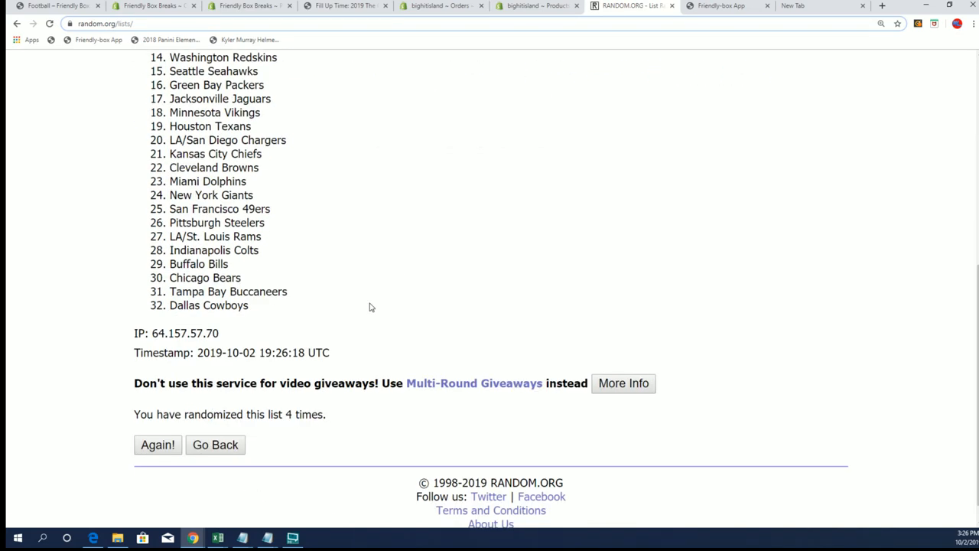
left_click(157, 443)
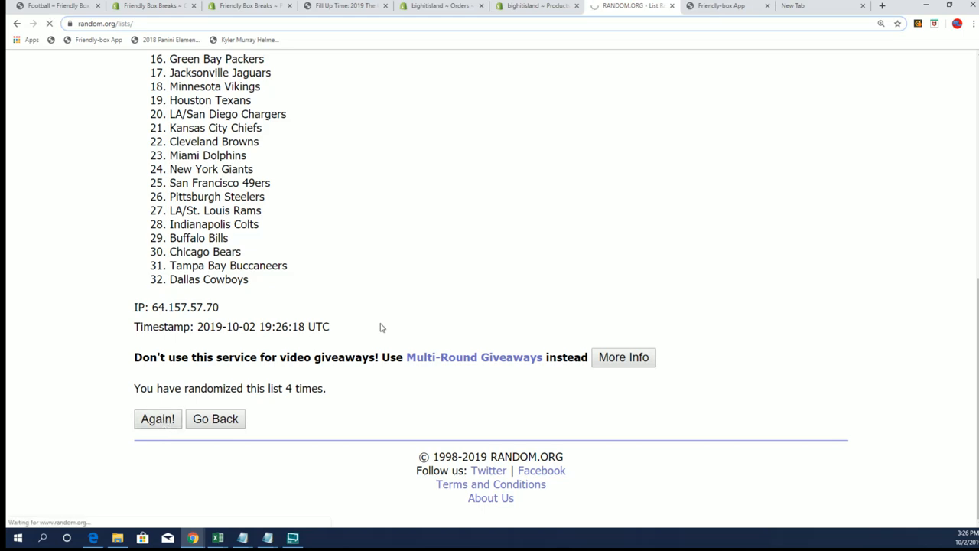
left_click(157, 419)
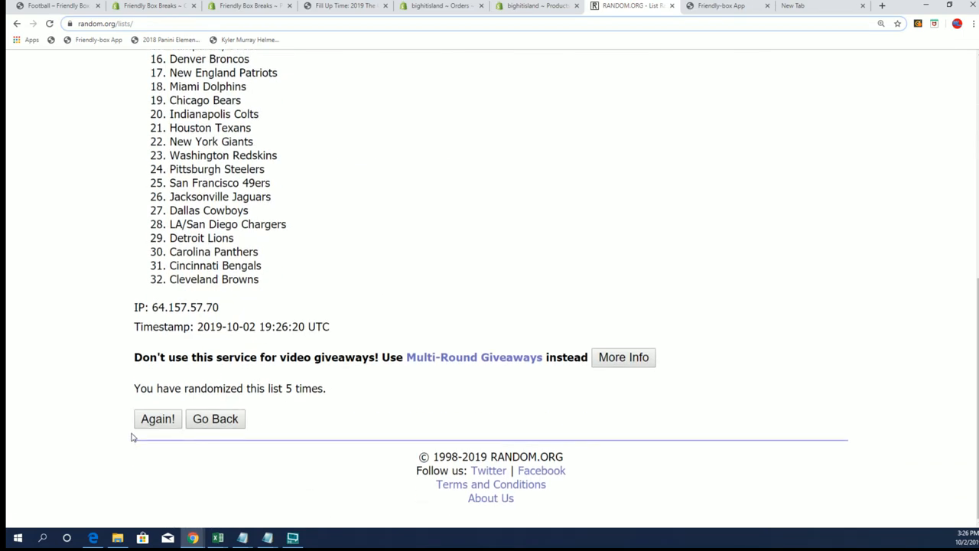
left_click(158, 419)
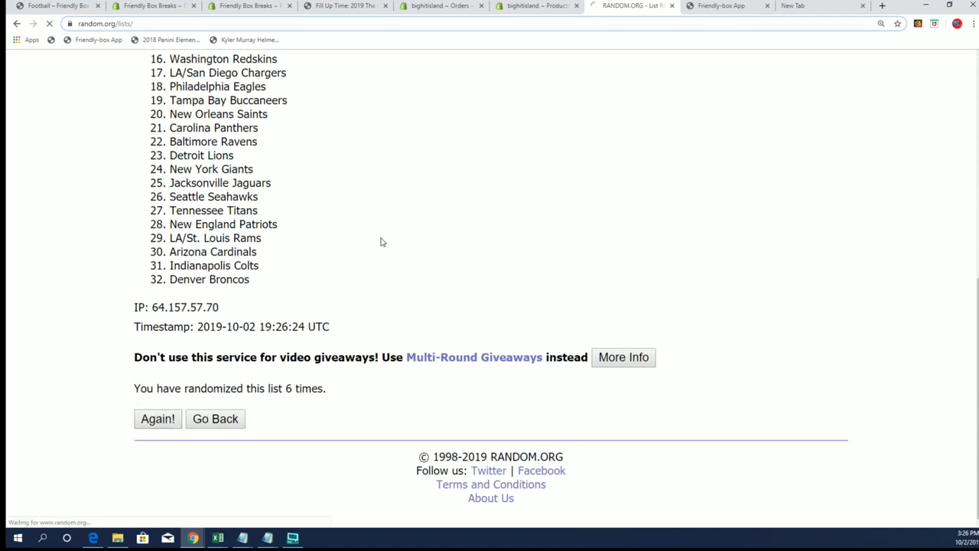
left_click(157, 419)
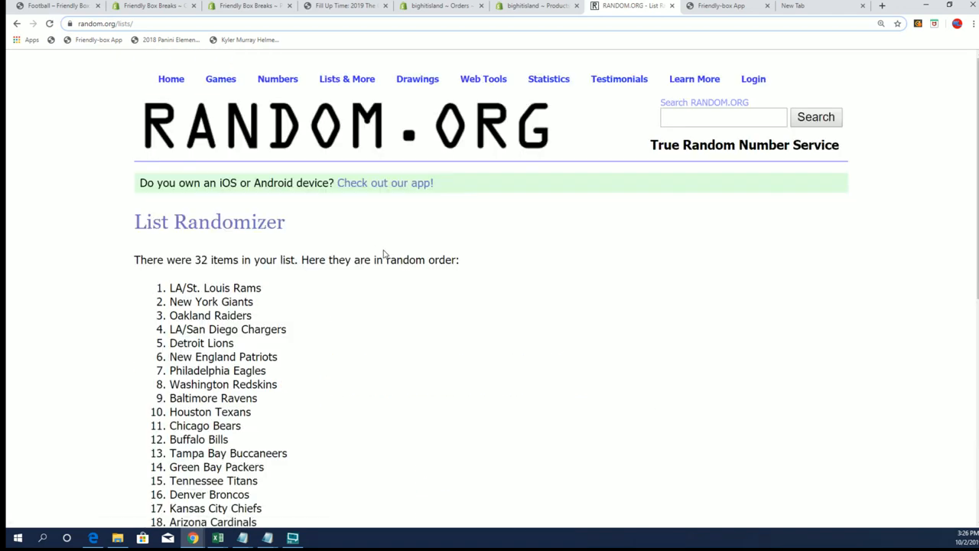
Step: Copy the full shuffled team list from LA/St. Louis Rams to Cincinnati Bengals
scroll("down", 3)
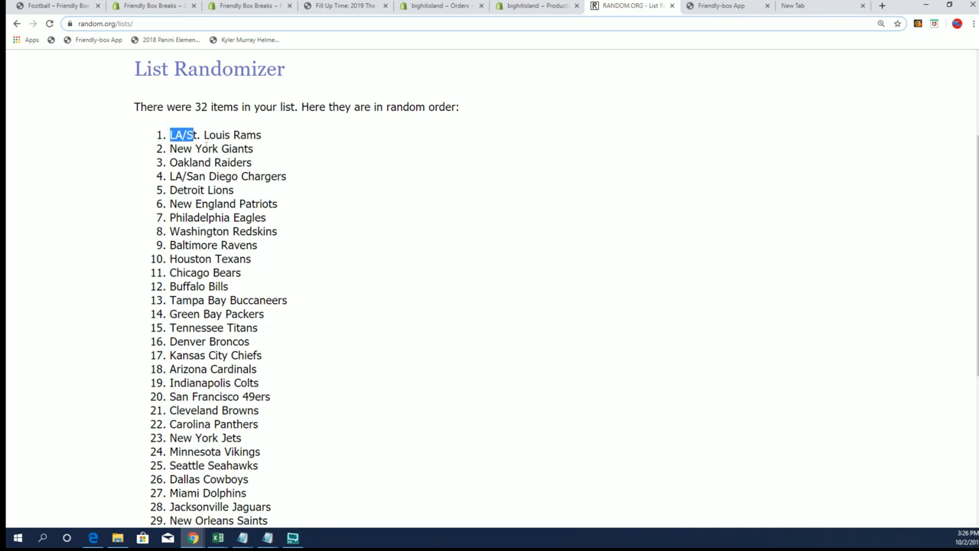
scroll("down", 3)
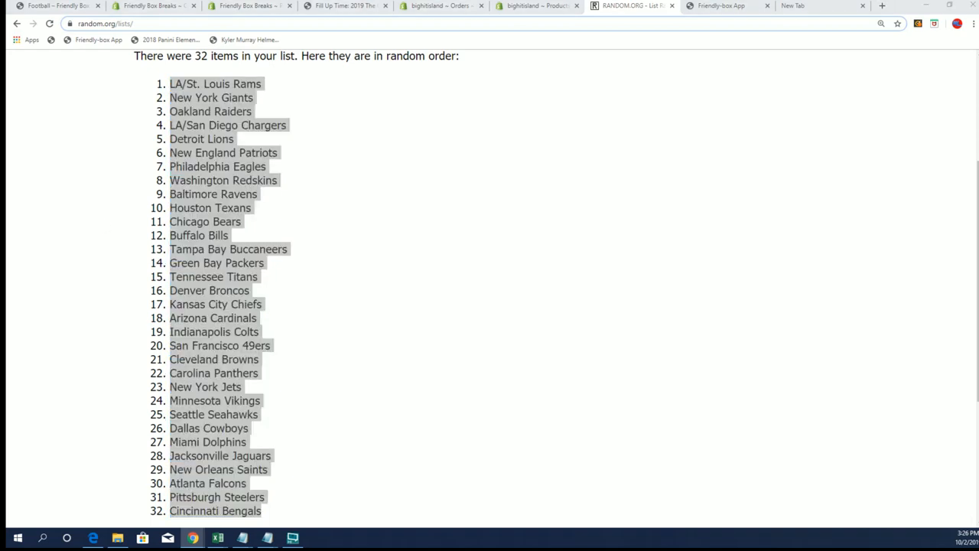
left_click(217, 539)
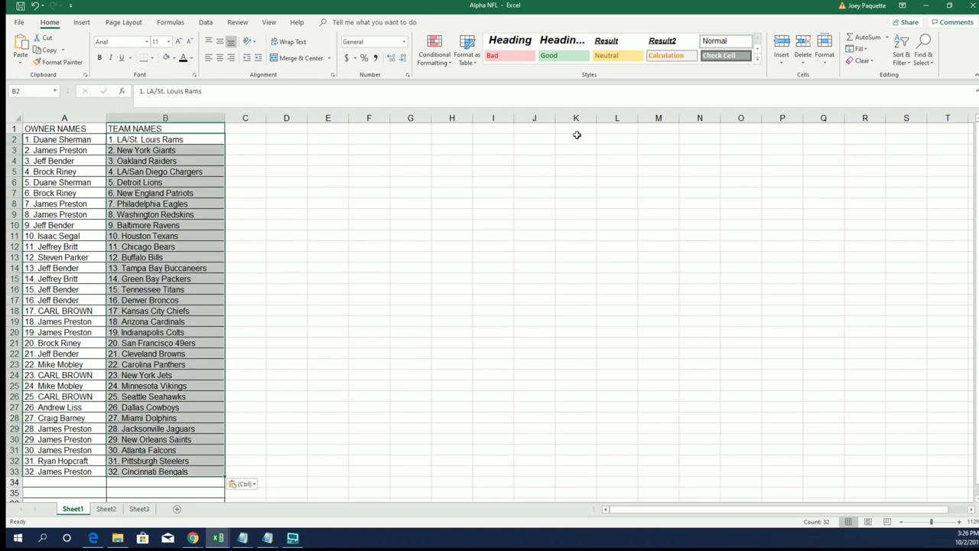
mouse_move(551, 165)
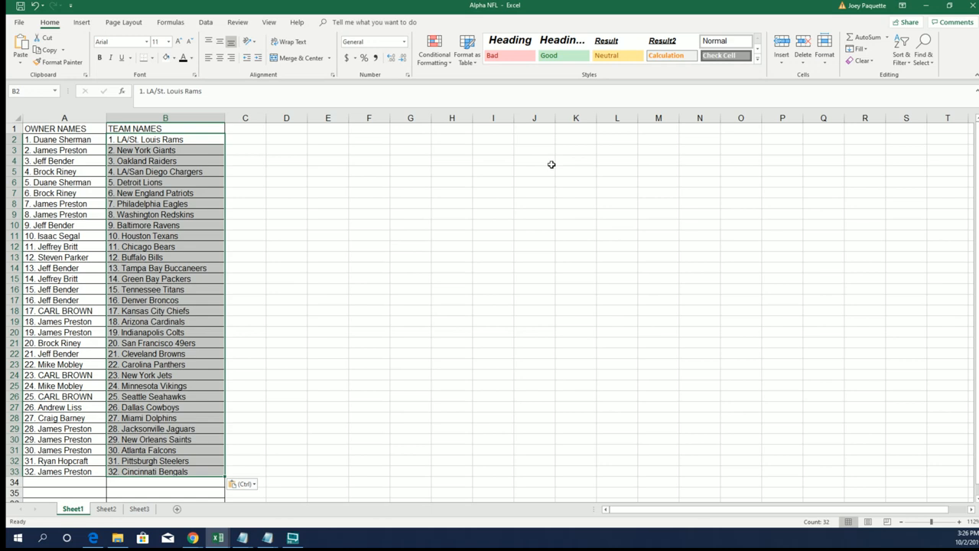
mouse_move(321, 180)
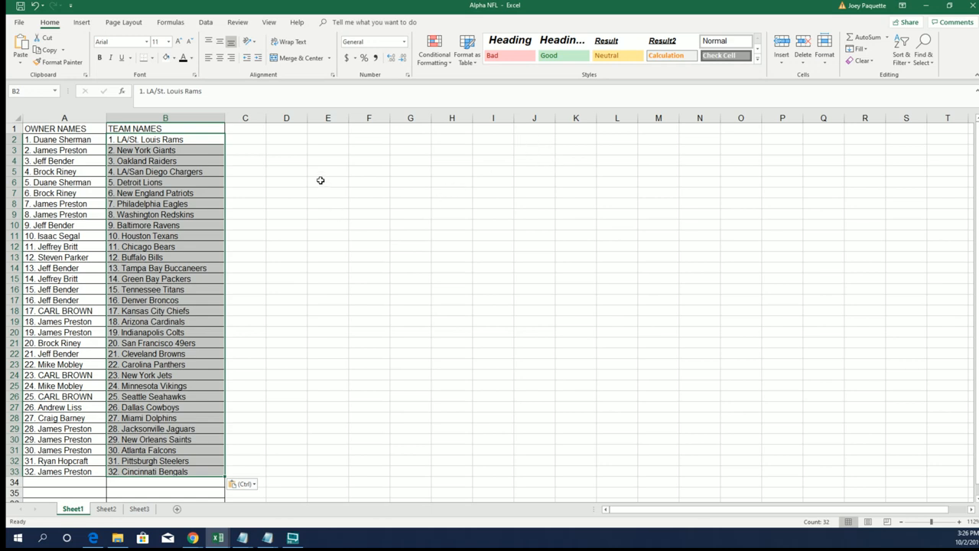
mouse_move(830, 315)
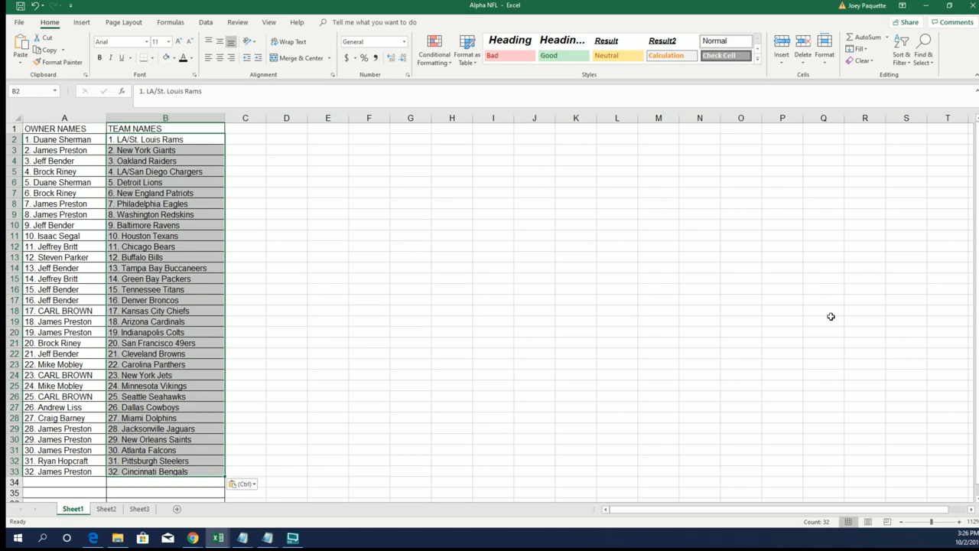
Step: Leave the pasted TEAM NAMES column in place by deselecting it
left_click(165, 406)
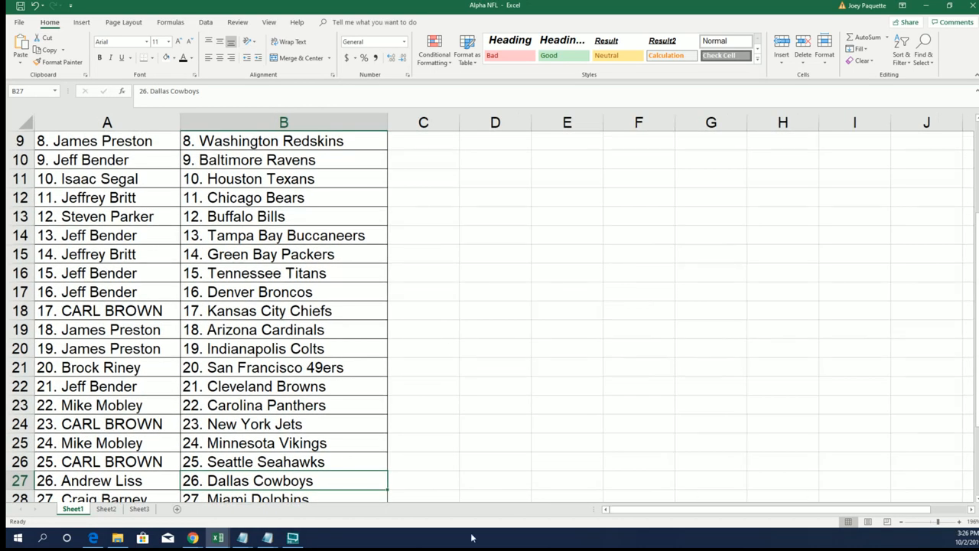
scroll("up", 3)
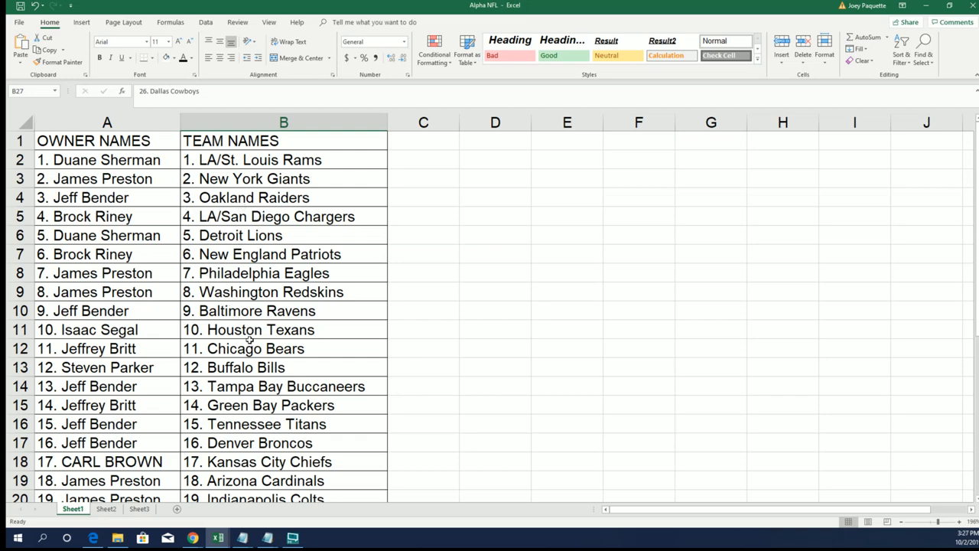
scroll("down", 3)
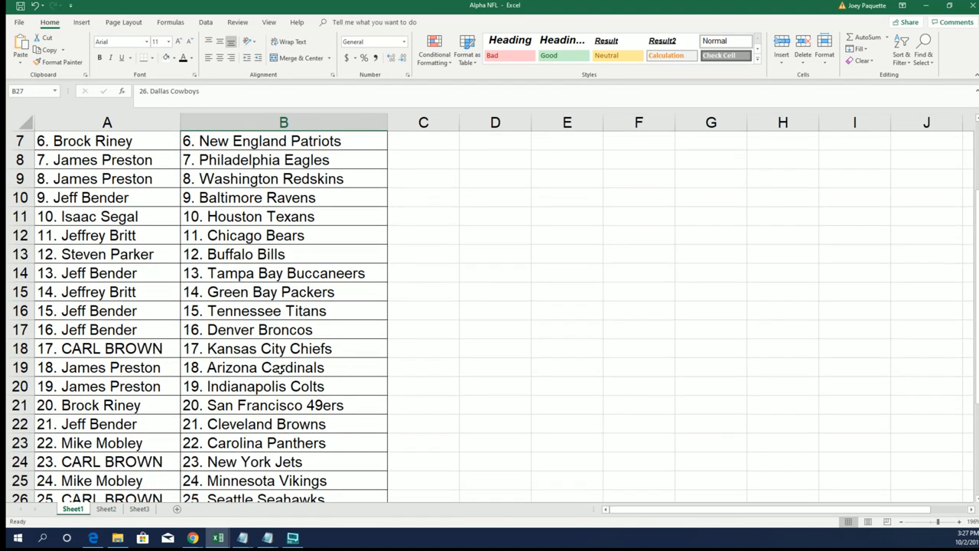
scroll("down", 3)
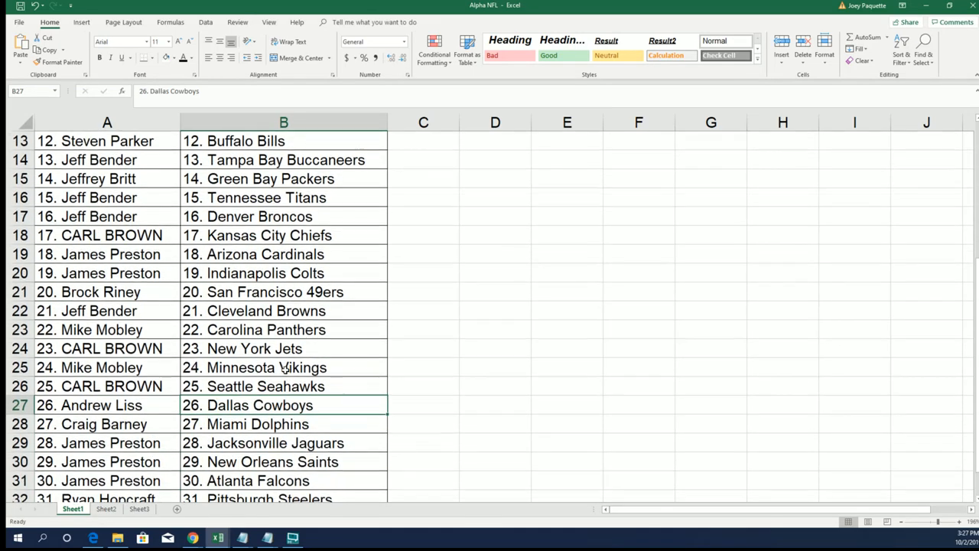
scroll("down", 3)
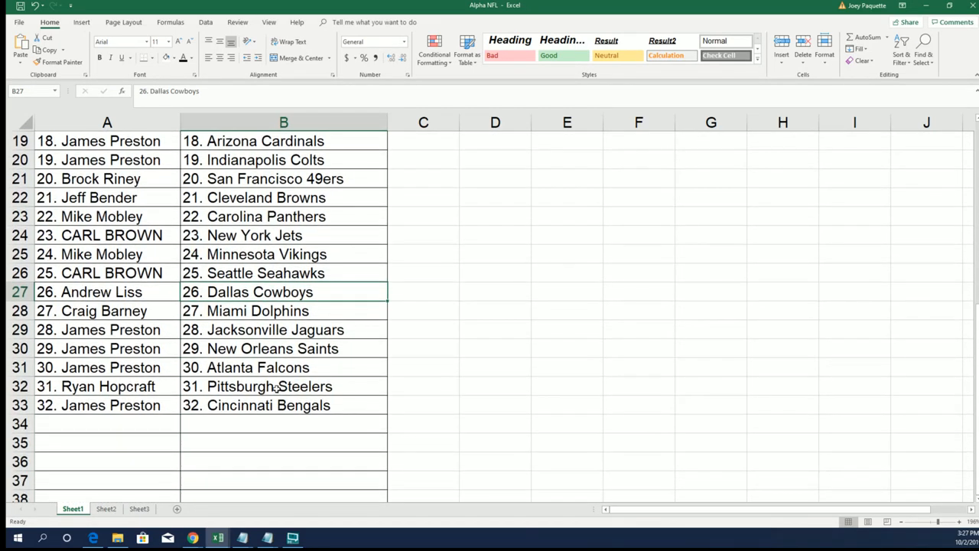
scroll("up", 3)
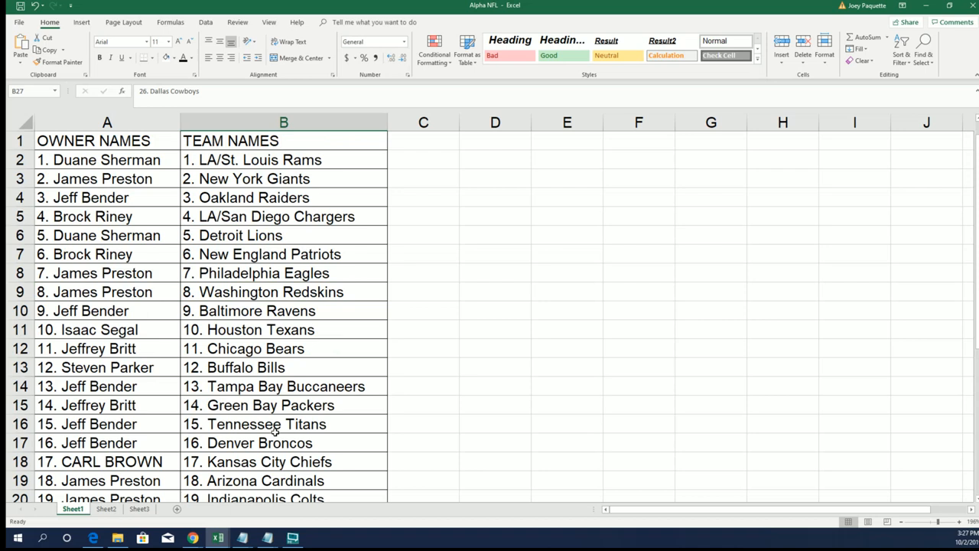
mouse_move(637, 382)
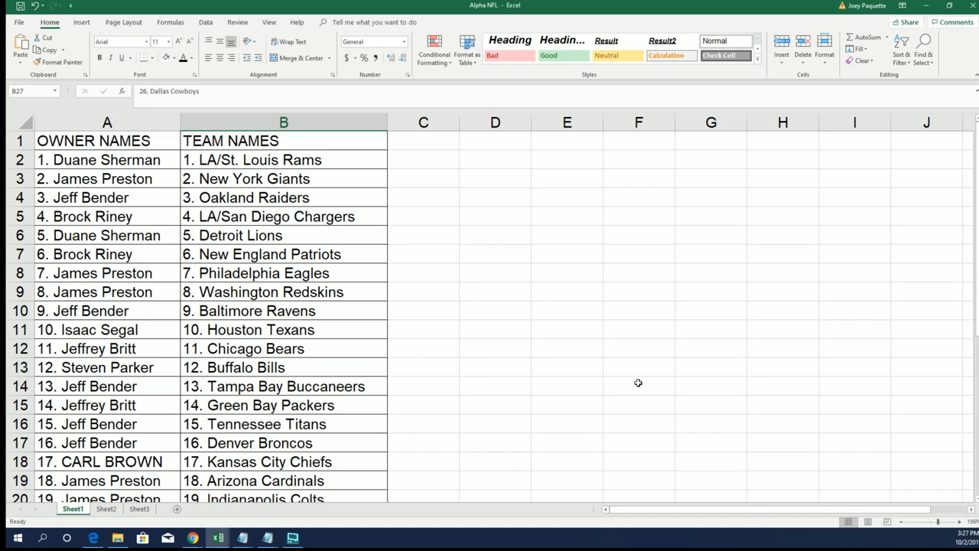
mouse_move(841, 464)
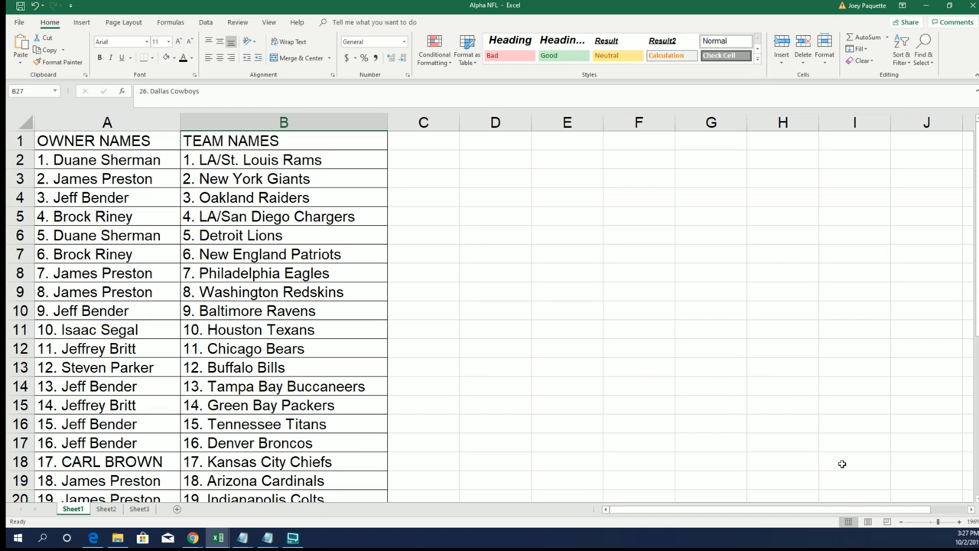